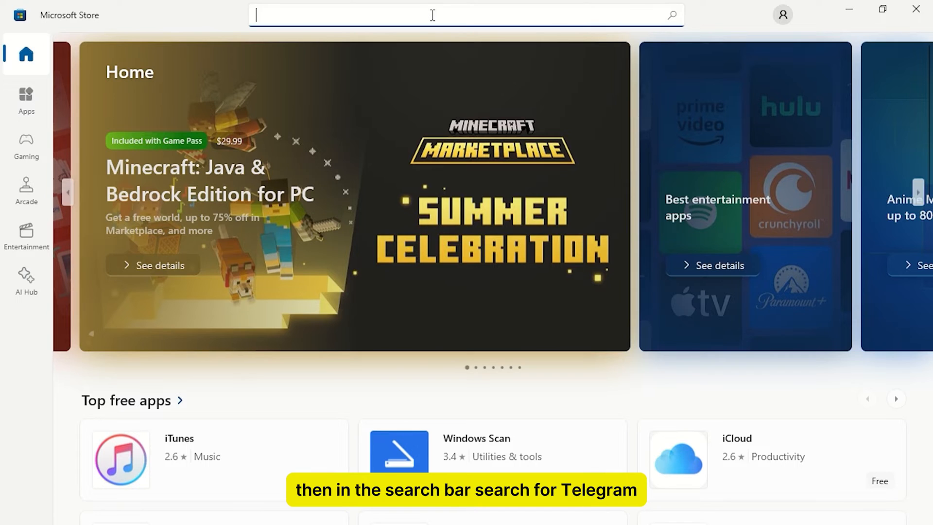
# - Search the Store for 'telegram' to list matching apps
pyautogui.write('telegram')
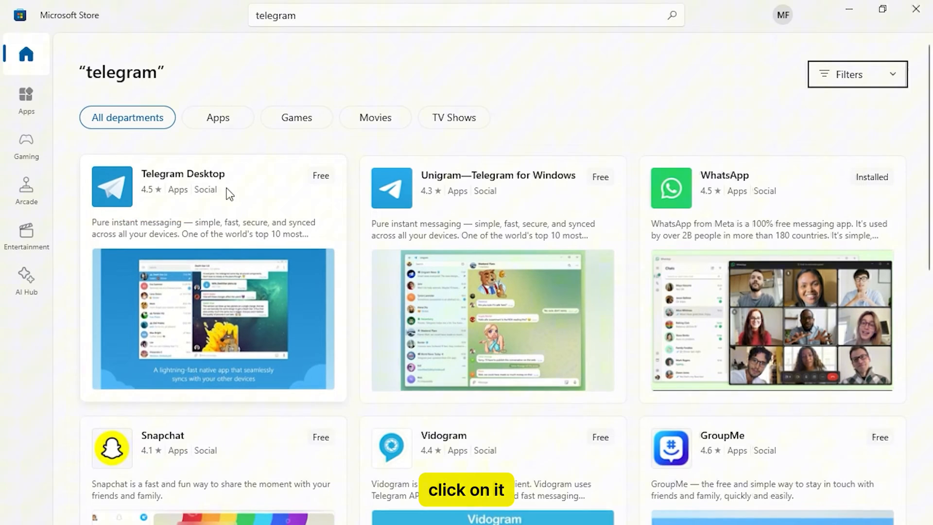
# - Install Telegram Desktop, launch it, and start messaging to show the QR login code
pyautogui.click(182, 174)
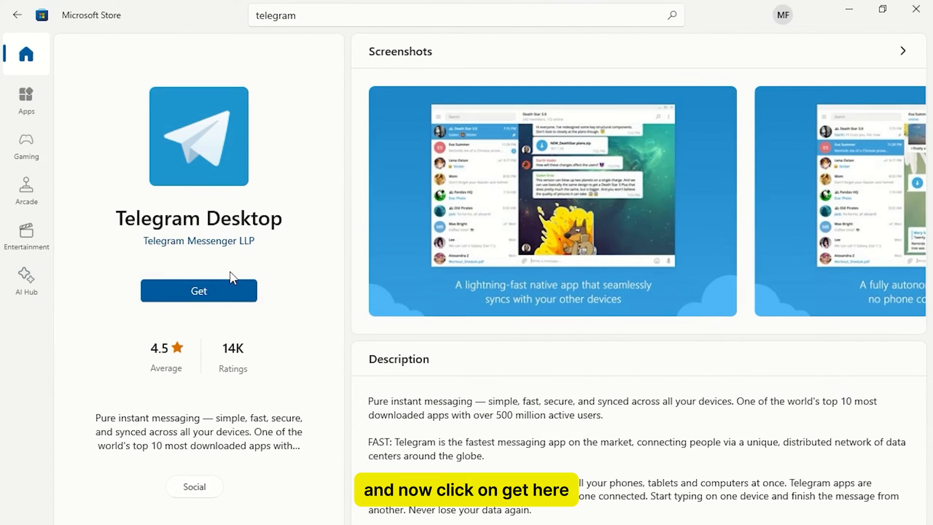
pyautogui.click(199, 291)
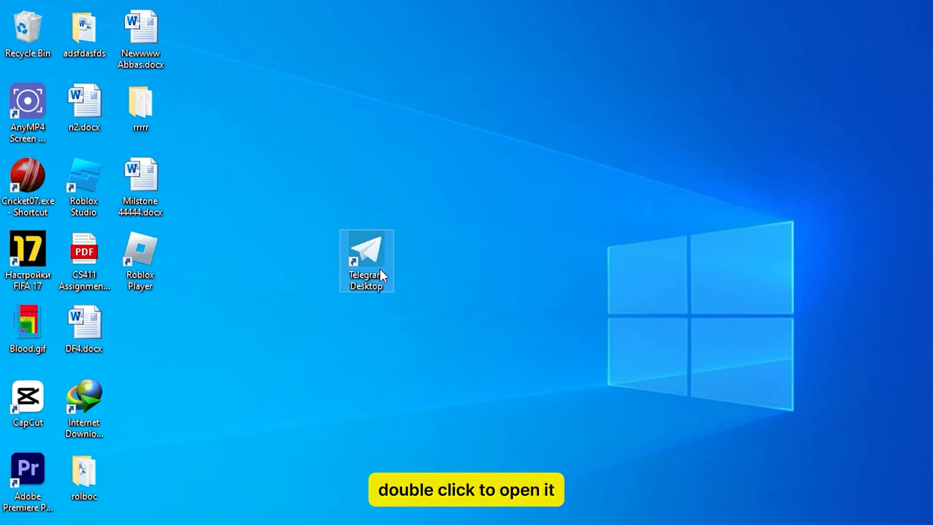
pyautogui.doubleClick(366, 248)
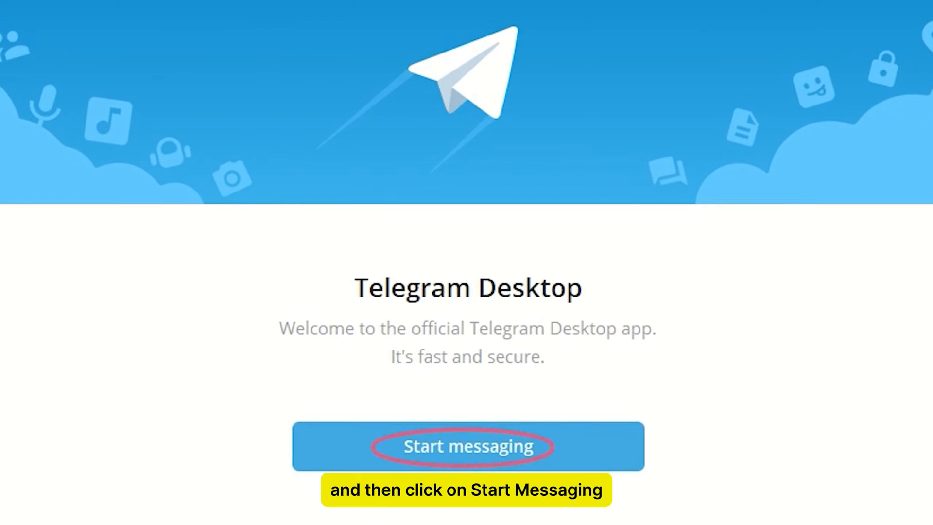
pyautogui.click(467, 446)
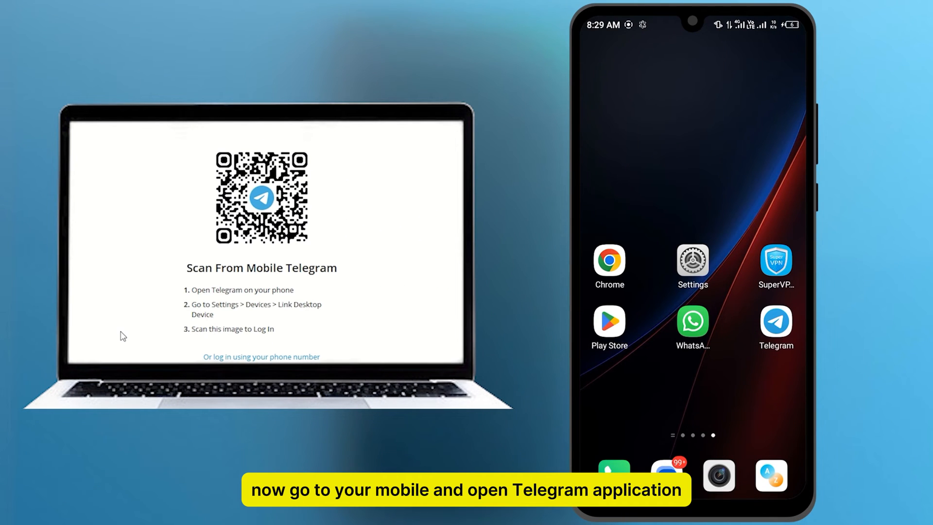
# - Open Telegram settings on the phone from the account menu
pyautogui.click(776, 327)
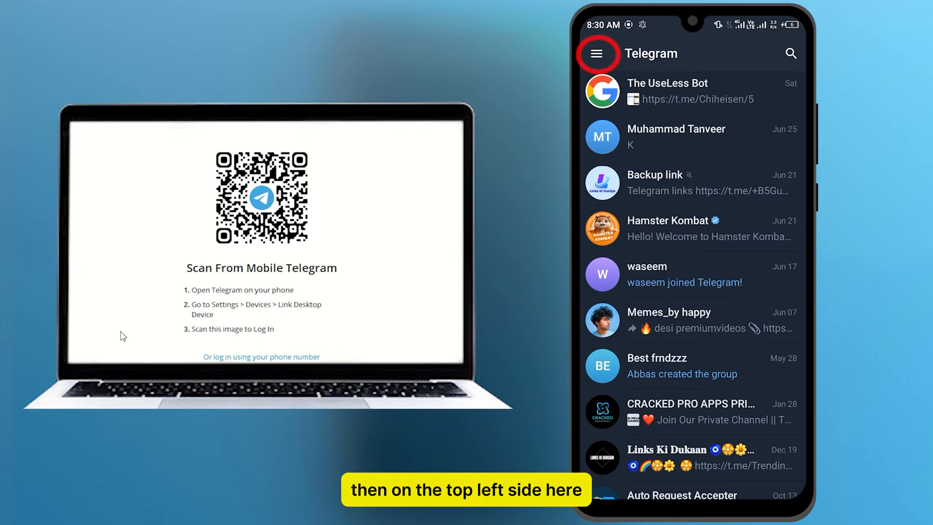
pyautogui.click(597, 53)
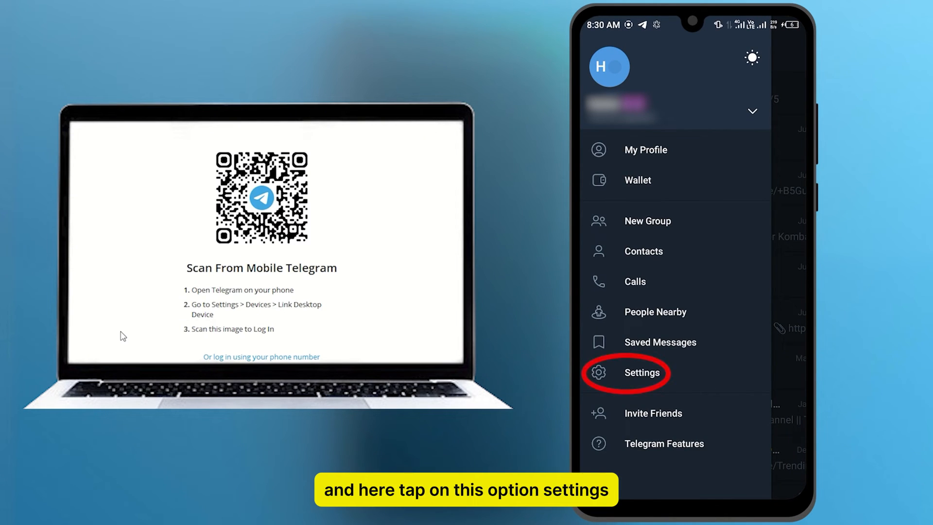
pyautogui.click(642, 373)
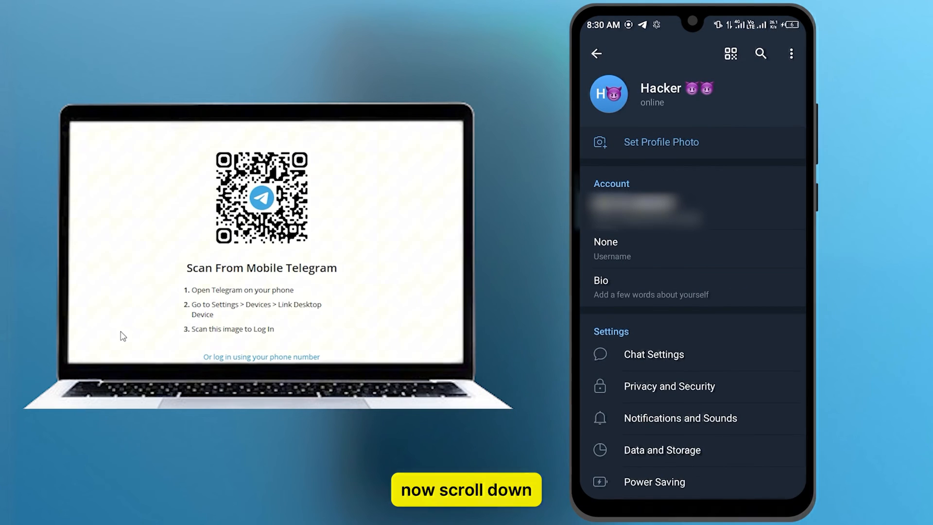
# - In Devices, start Link Desktop Device and scan the laptop's QR code
pyautogui.scroll(-3)
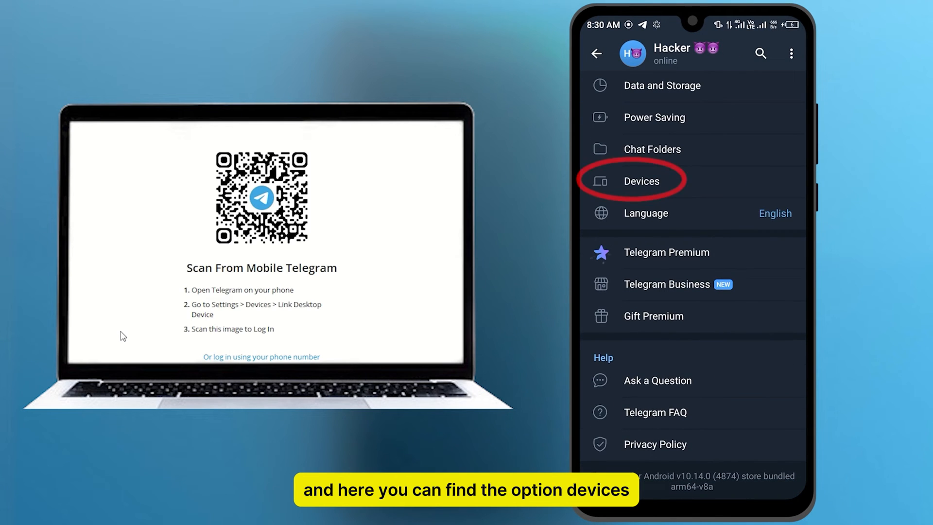
pyautogui.click(642, 180)
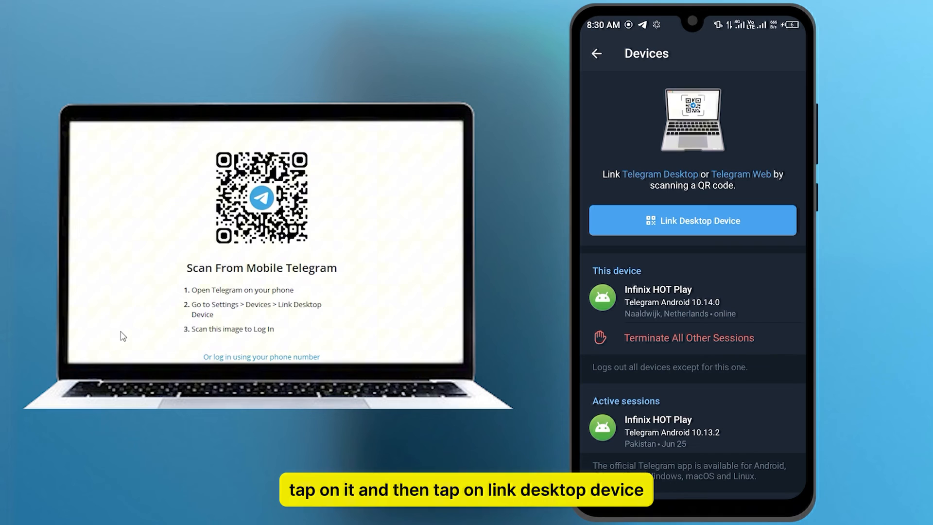
pyautogui.click(693, 220)
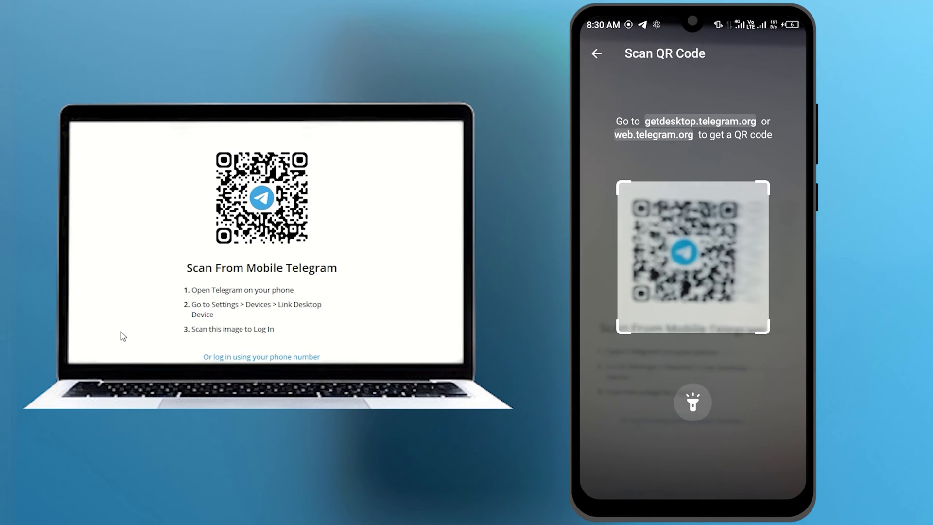